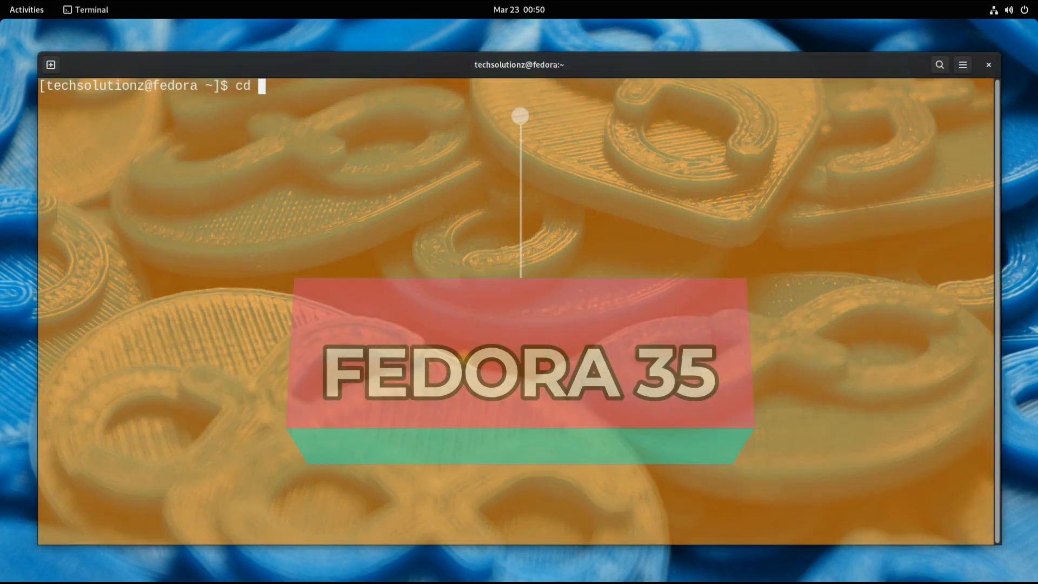
Step: Change into Downloads and list the Google Chrome, Opera and Vivaldi RPM files
type("Downloads")
type("ls")
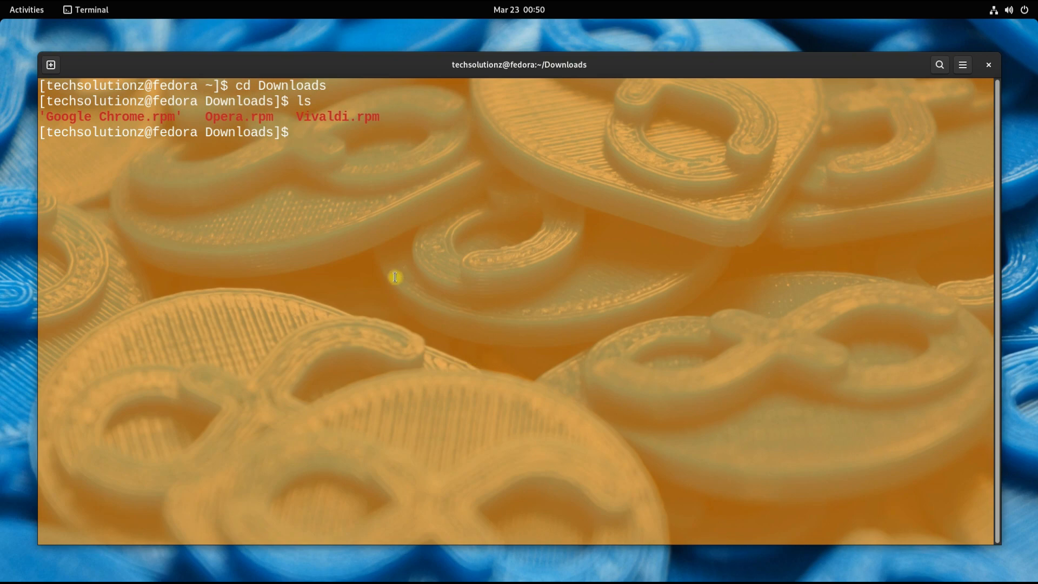
double_click(112, 117)
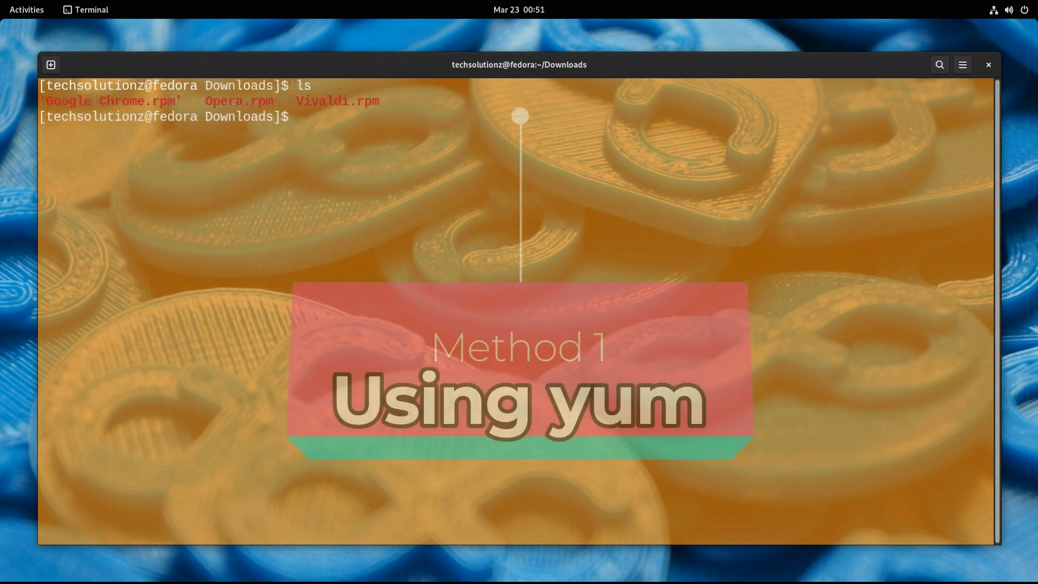
Step: Run 'sudo yum localinstall Vivaldi' to install the Vivaldi RPM with liberation-fonts
type("sudo yum")
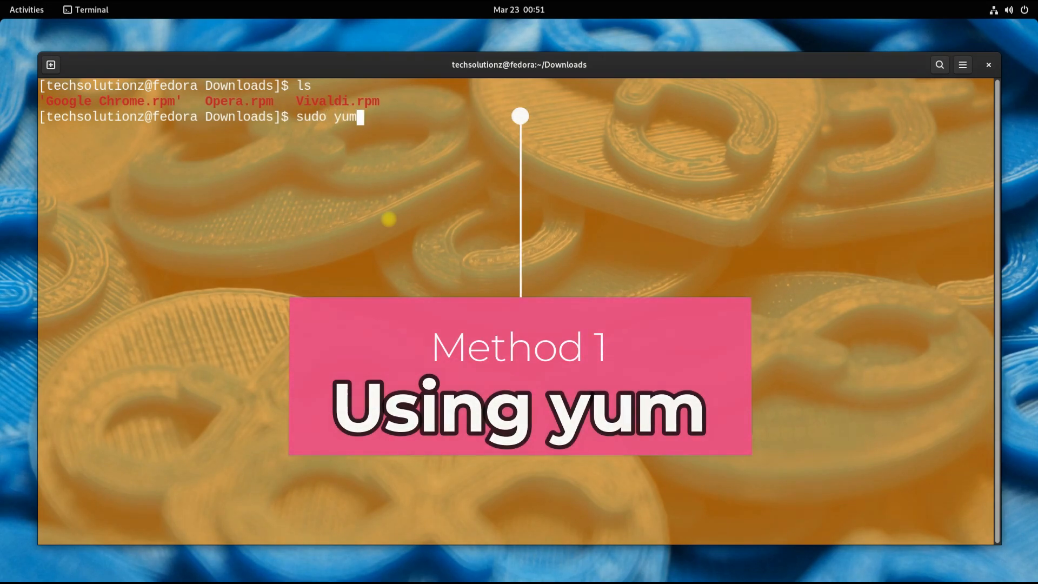
type("localin")
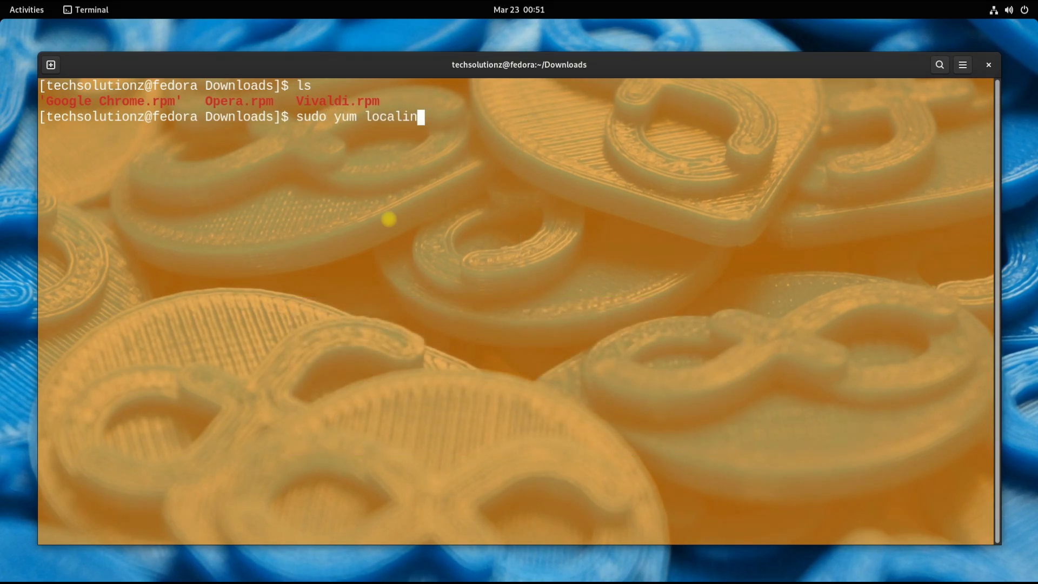
type("stall V")
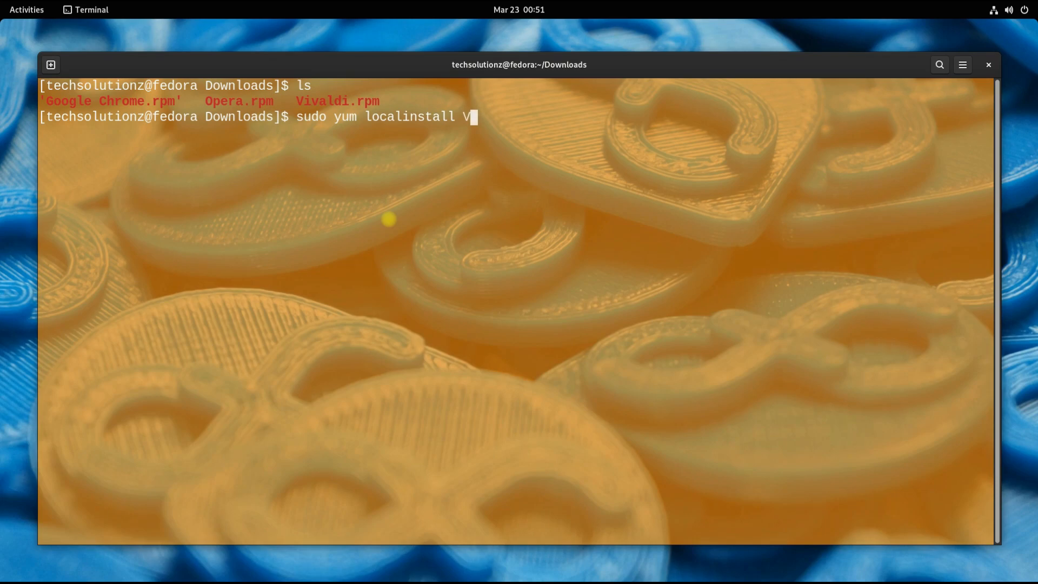
type("ivaldi")
type("Y")
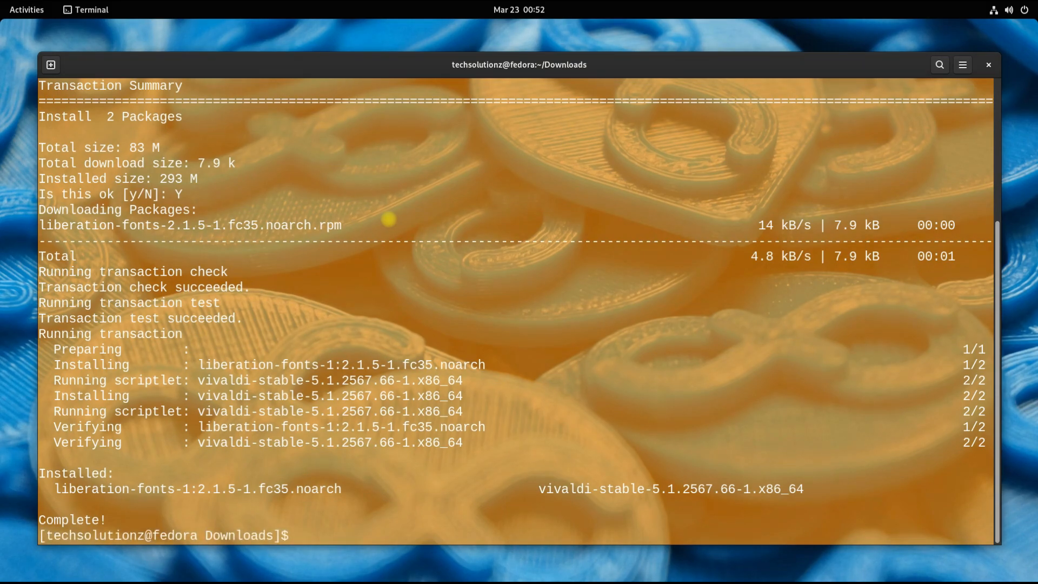
Step: Return to the Terminal window via the Activities overview for a clean Downloads prompt
left_click(27, 9)
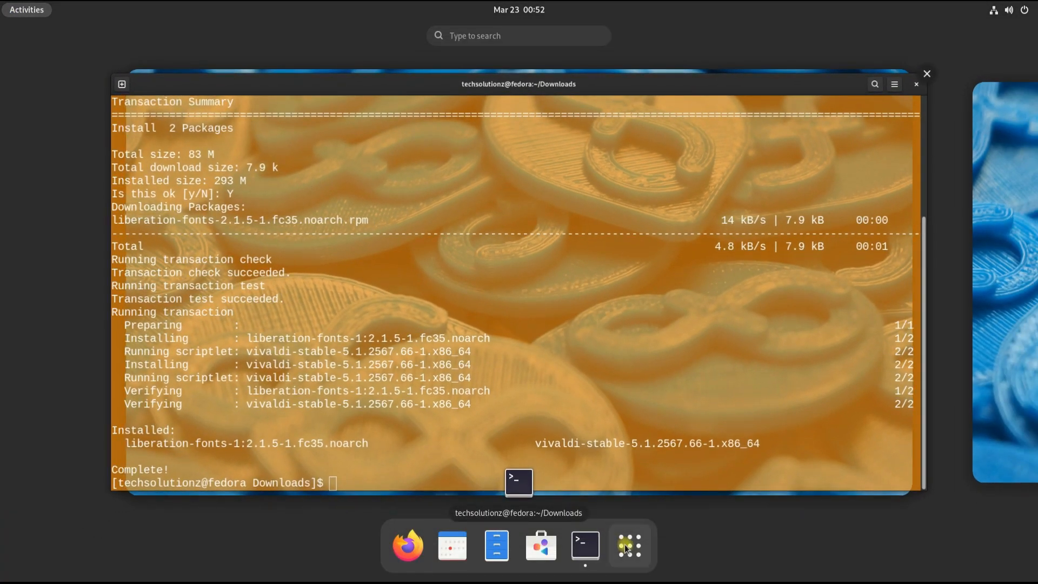
left_click(627, 546)
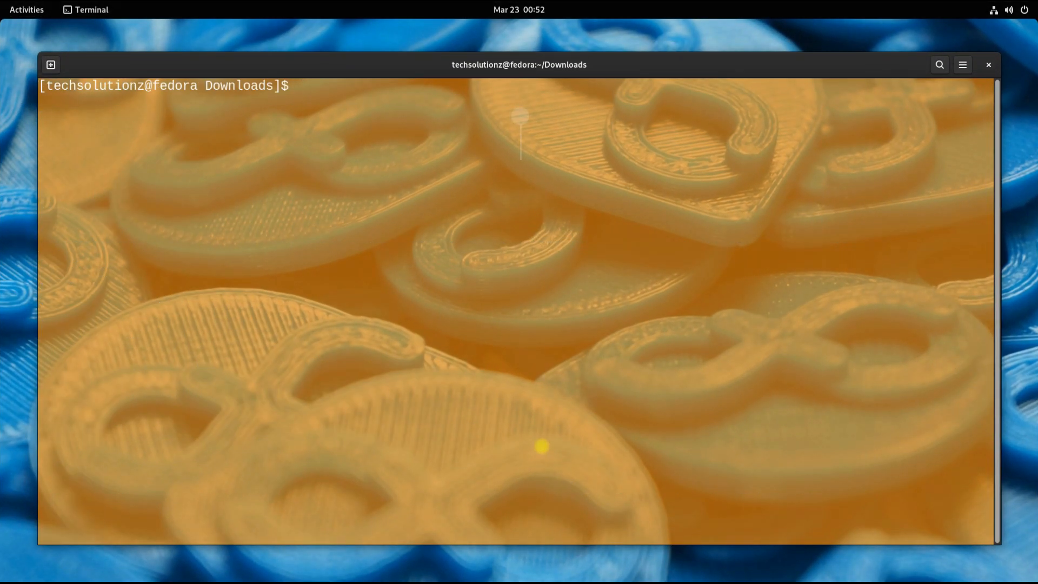
Step: List Downloads again and install Opera.rpm with 'sudo dnf localinstall'
type("s")
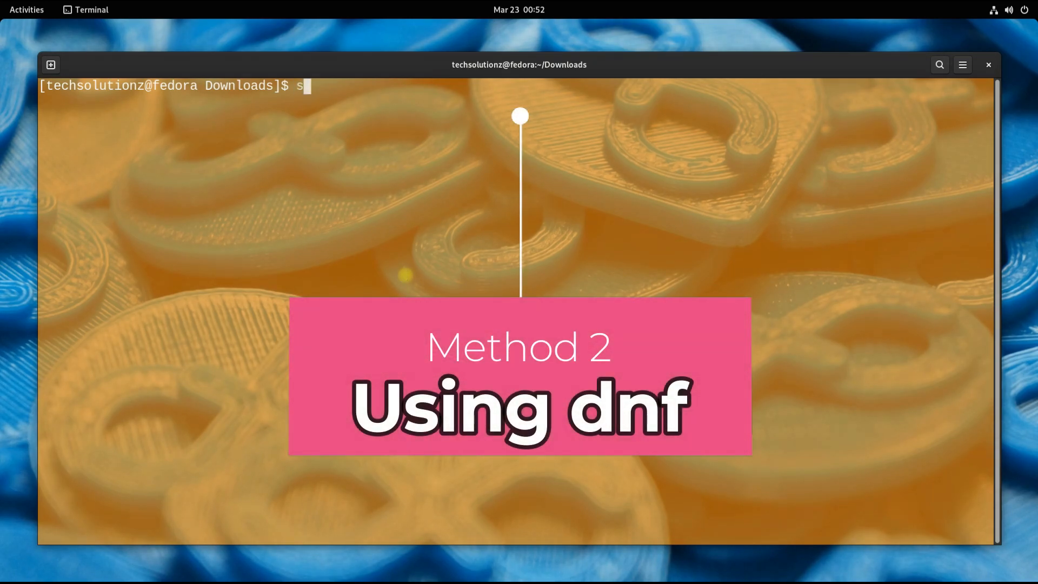
key("Return")
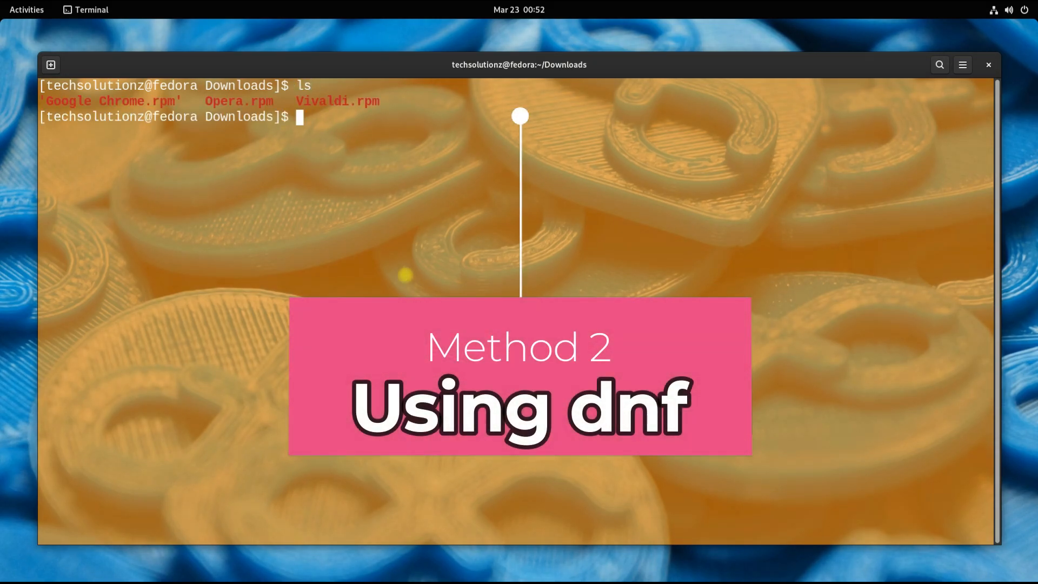
type("sudo dnf lo")
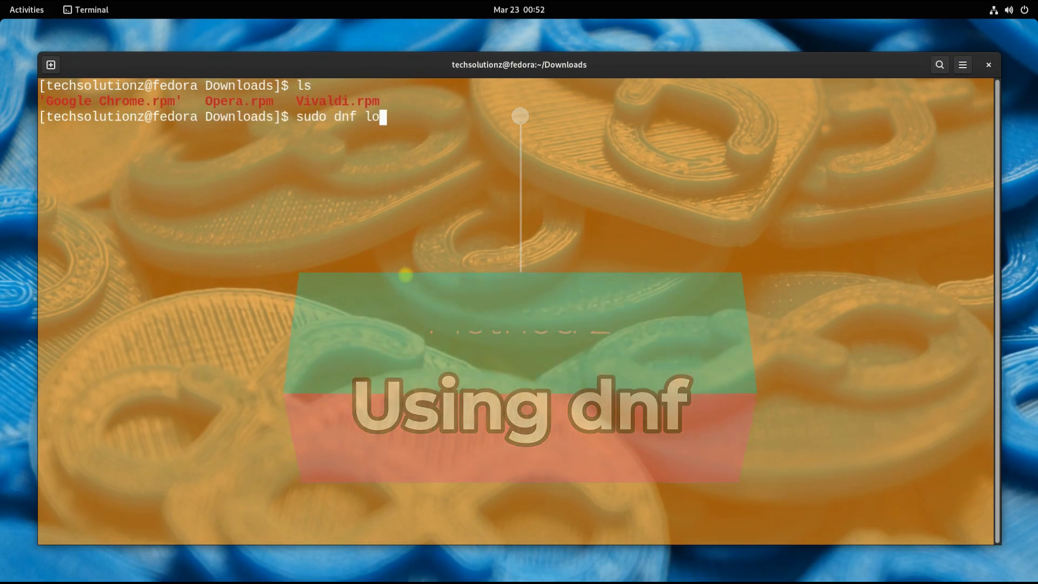
type("calinstall")
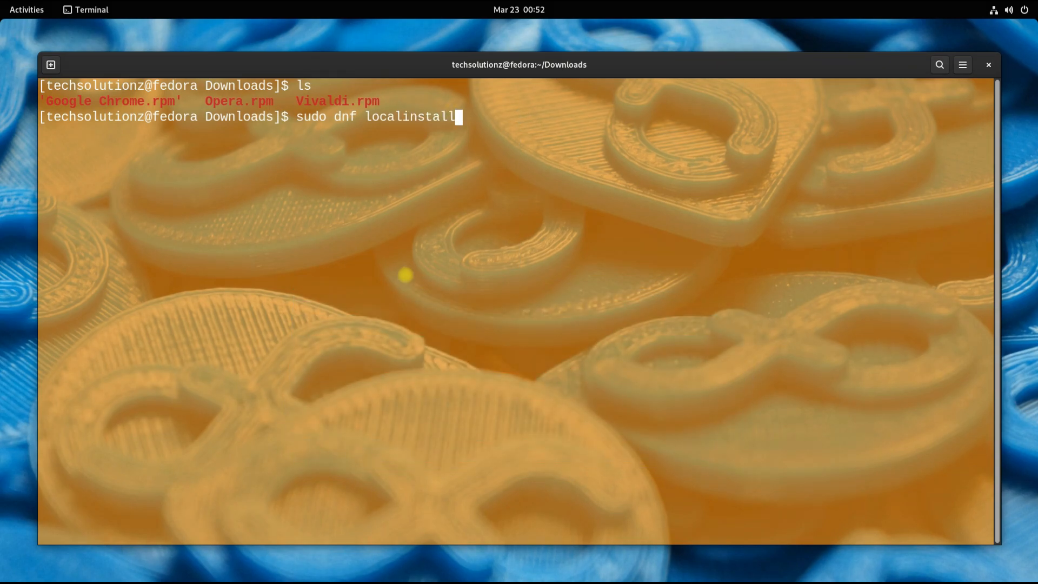
type("O")
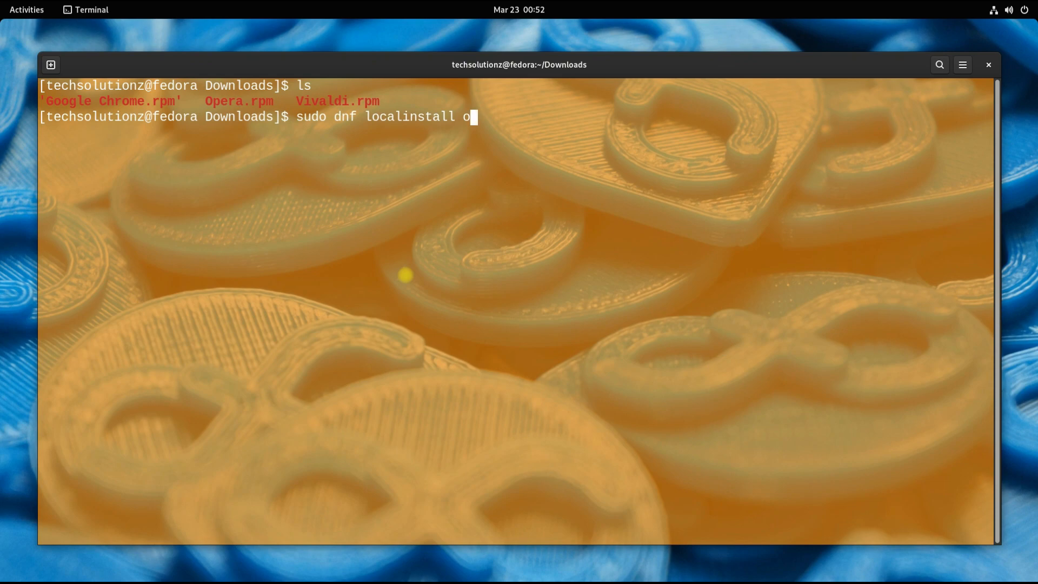
key("BackSpace")
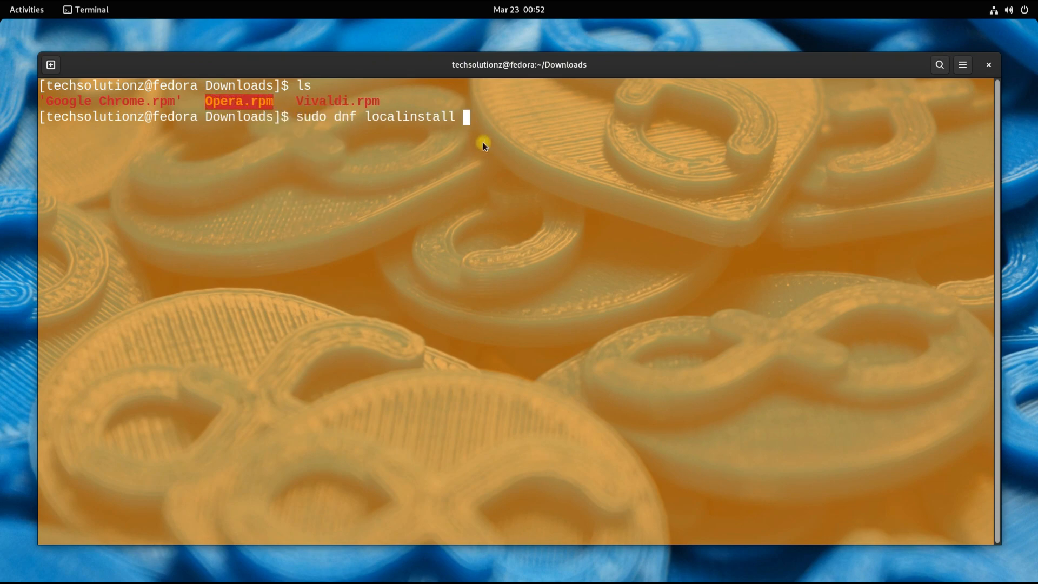
type("Opera.rpm")
type("Y")
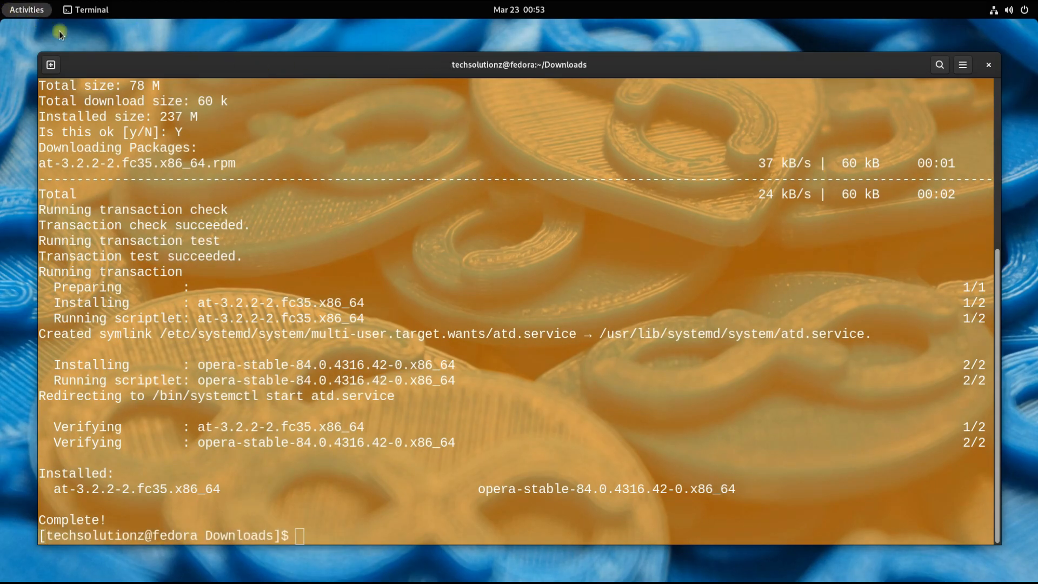
Step: Close the Terminal and open Files from the dock to view Downloads
left_click(26, 9)
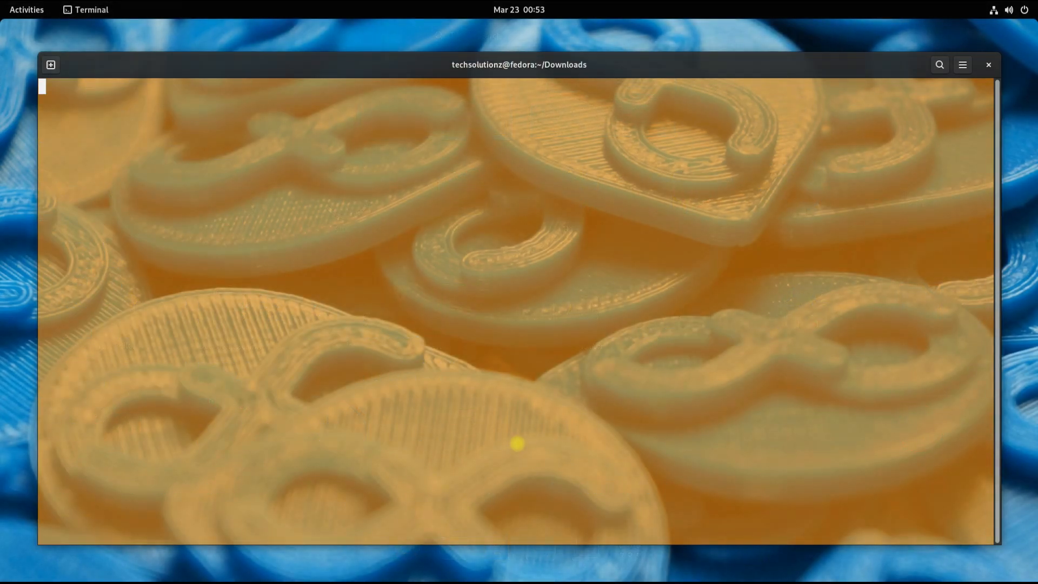
left_click(989, 64)
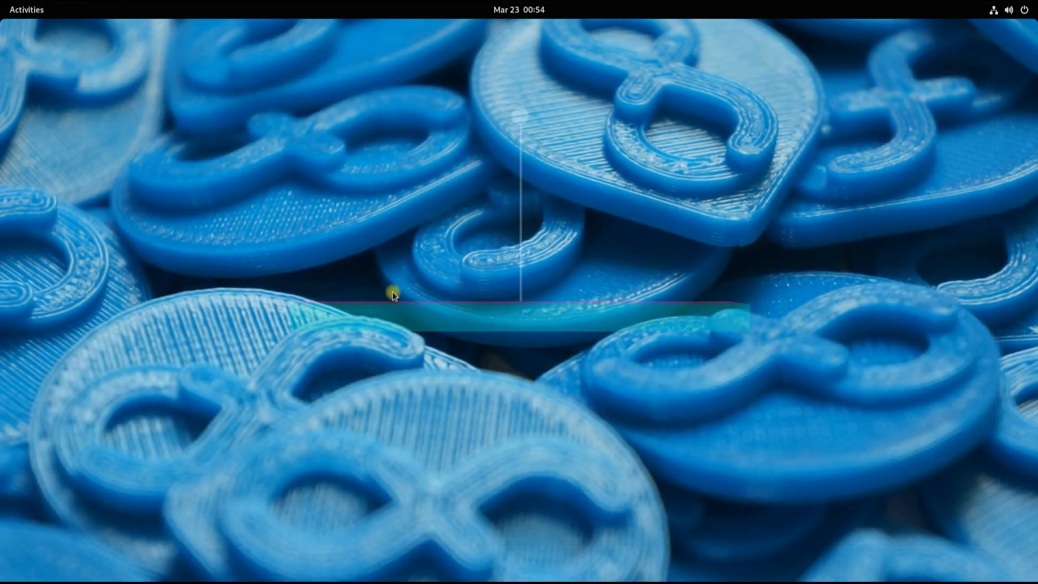
left_click(27, 10)
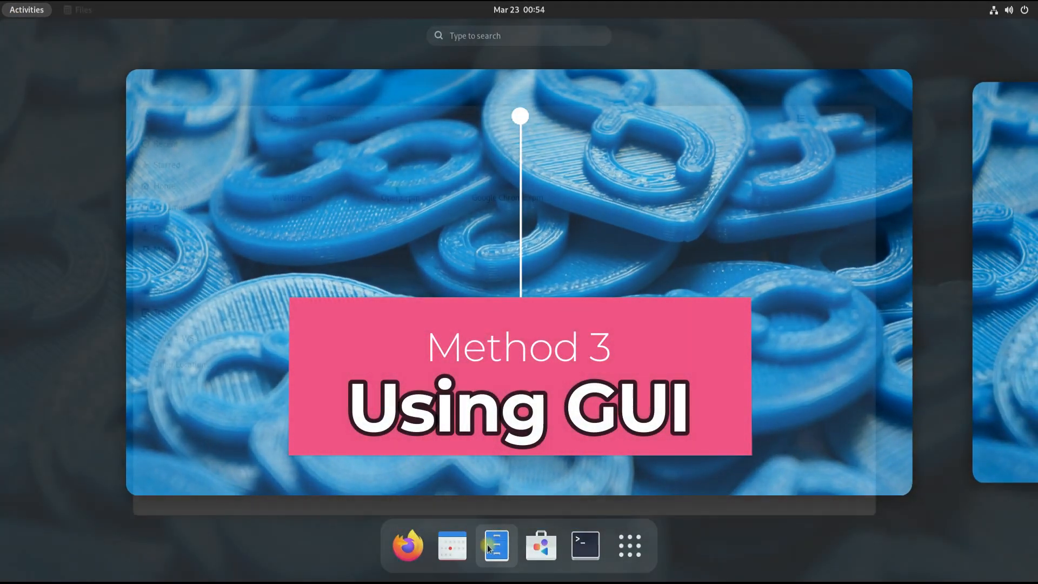
left_click(495, 546)
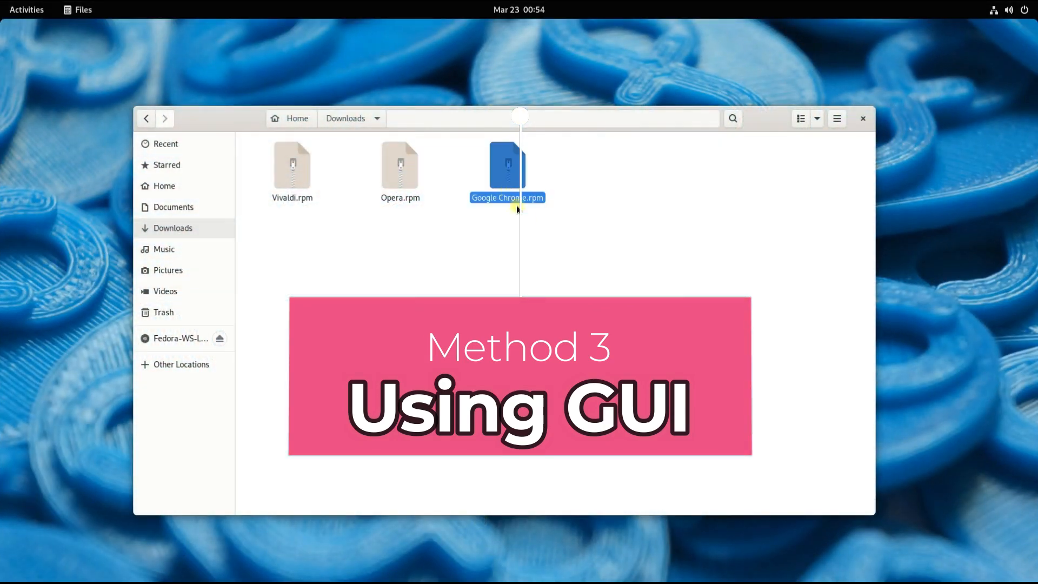
Step: Open Google Chrome.rpm with Software Install and install it
right_click(506, 169)
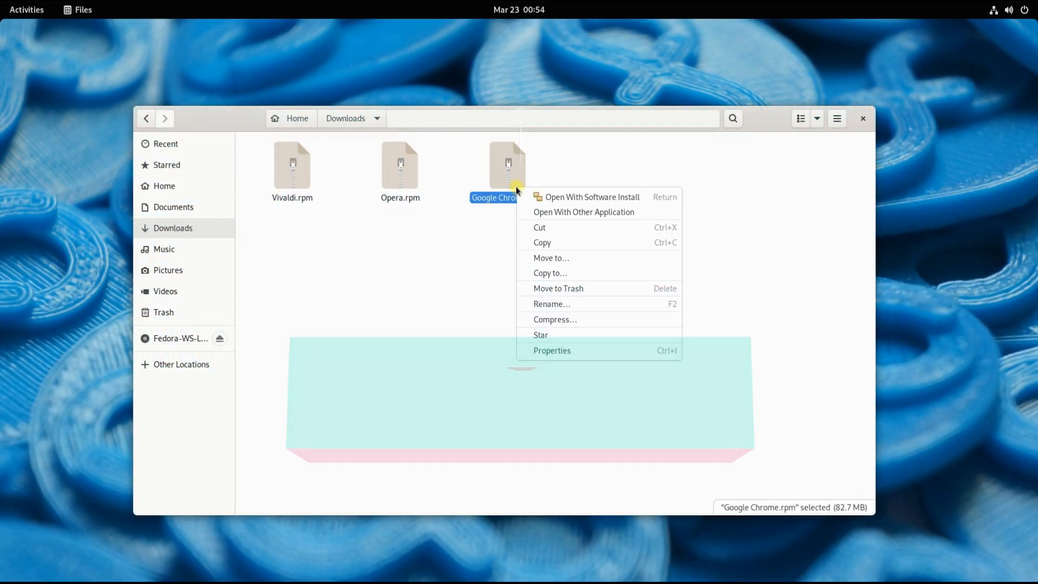
left_click(591, 197)
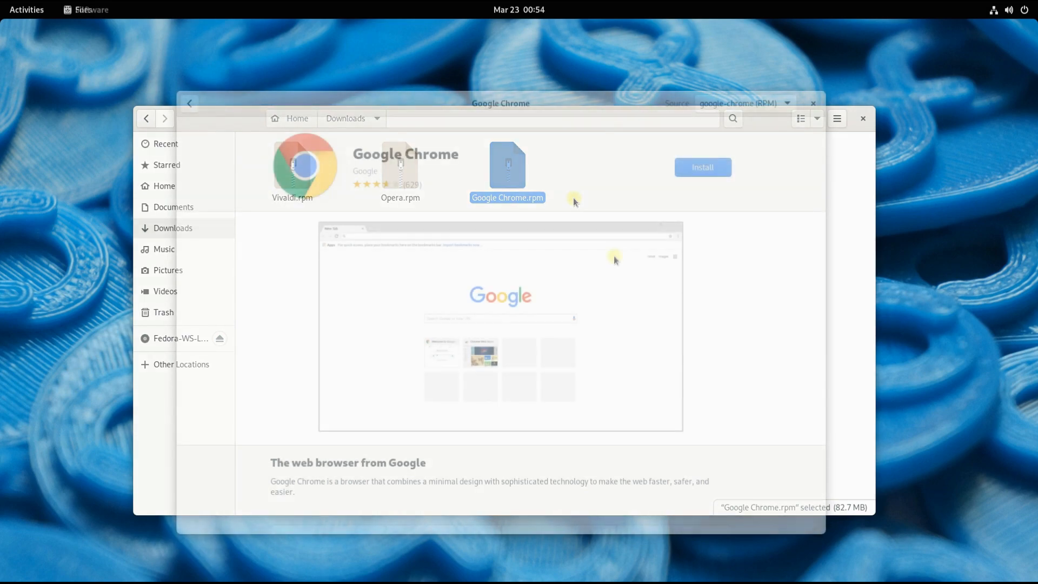
left_click(701, 167)
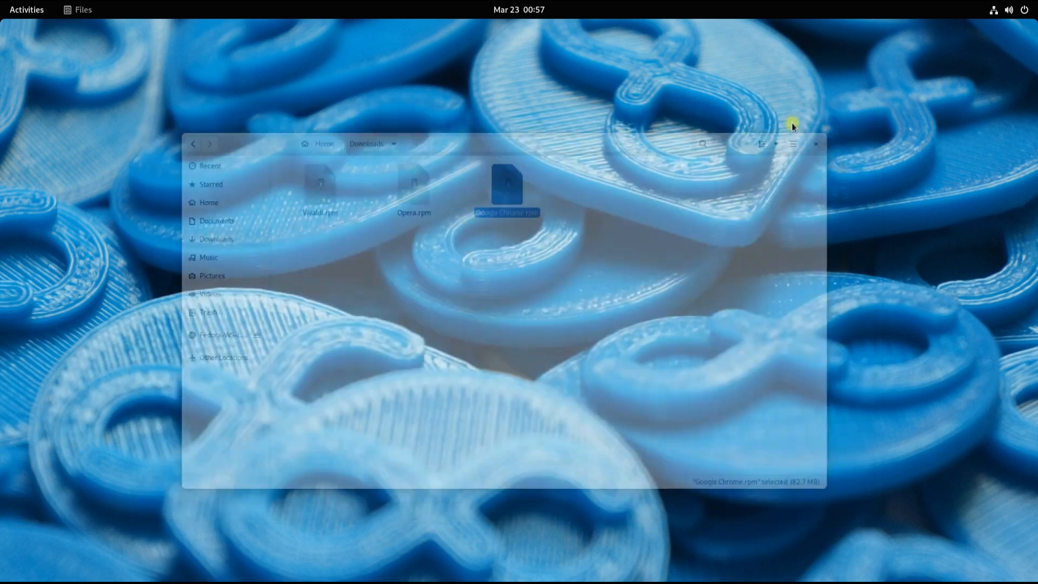
Step: Show the app grid page listing Google Chrome, Vivaldi and Opera
left_click(27, 9)
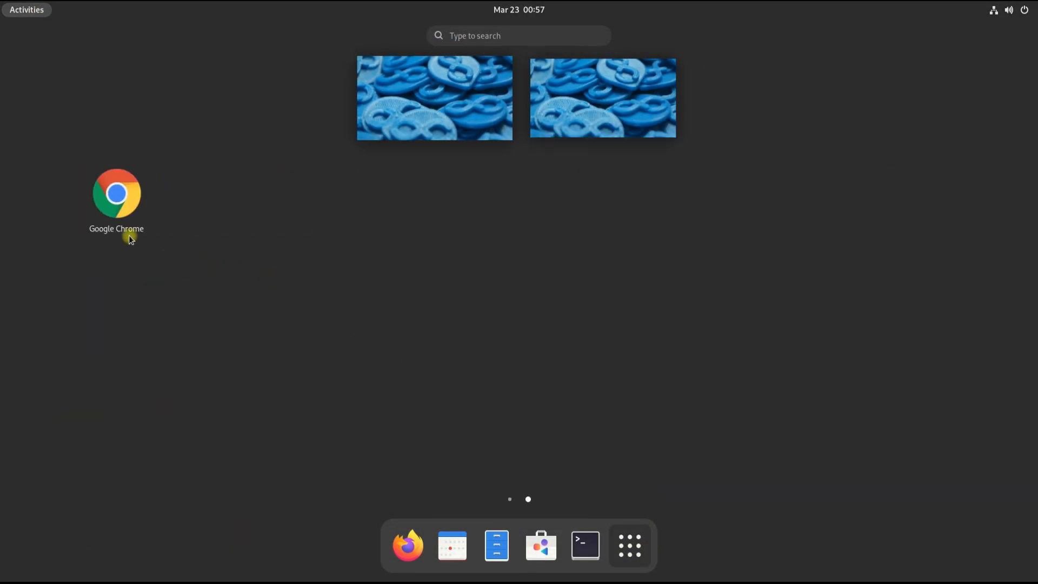
left_click(628, 546)
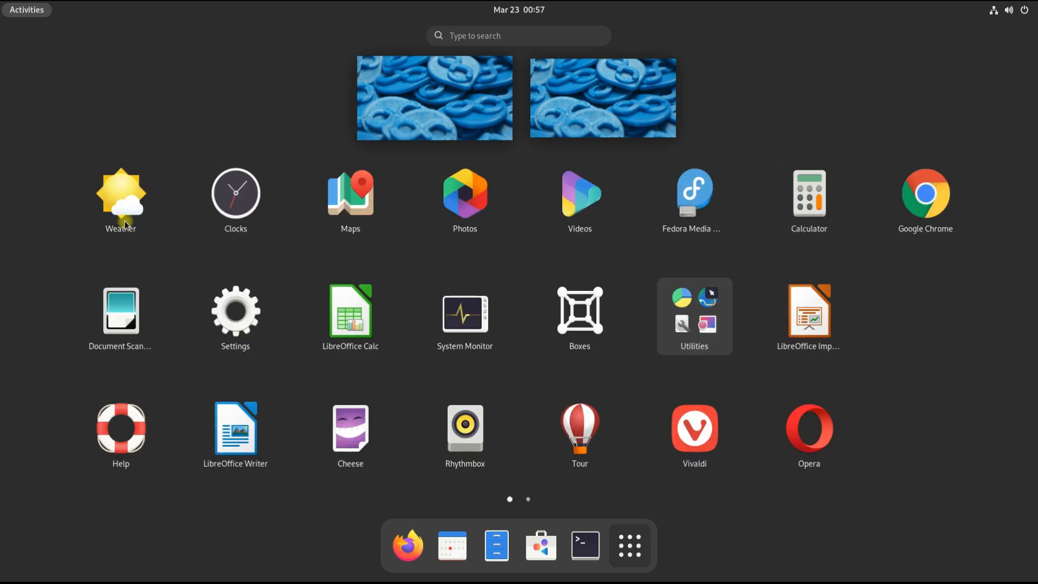